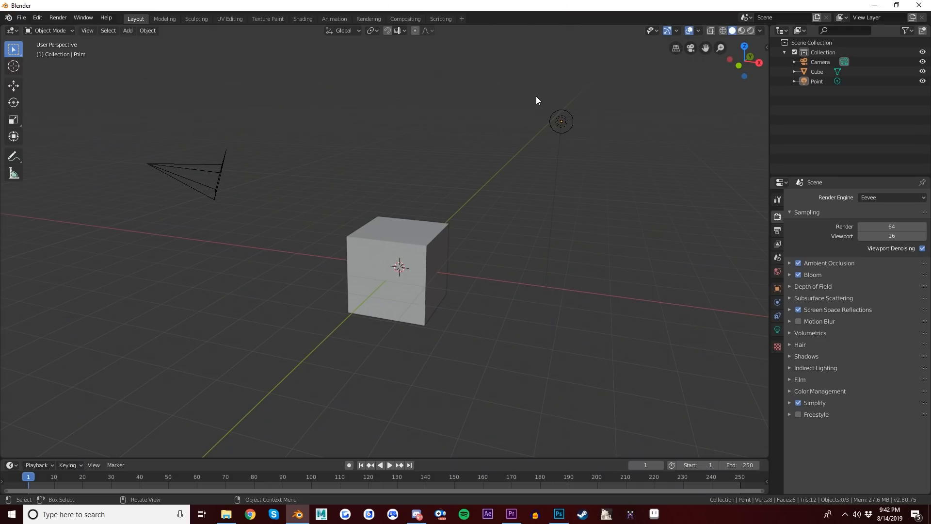
mouse_move(508, 212)
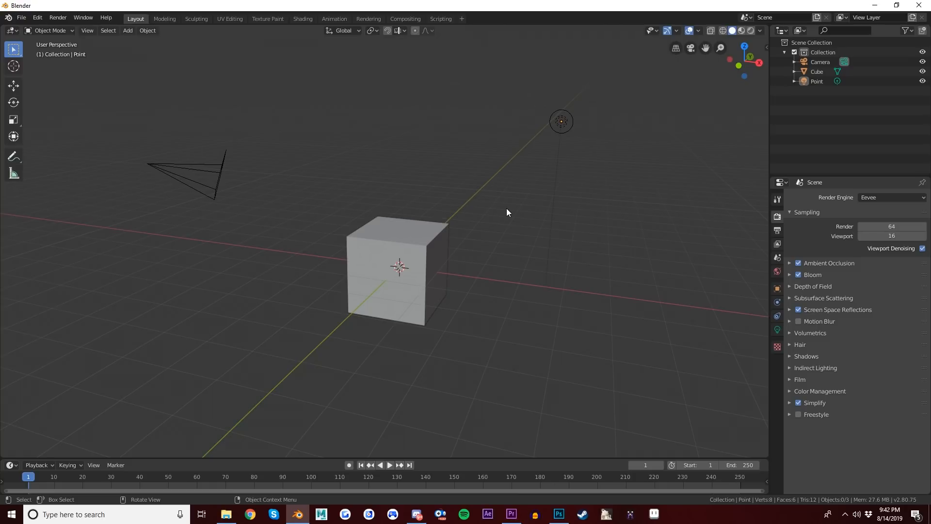
mouse_move(476, 205)
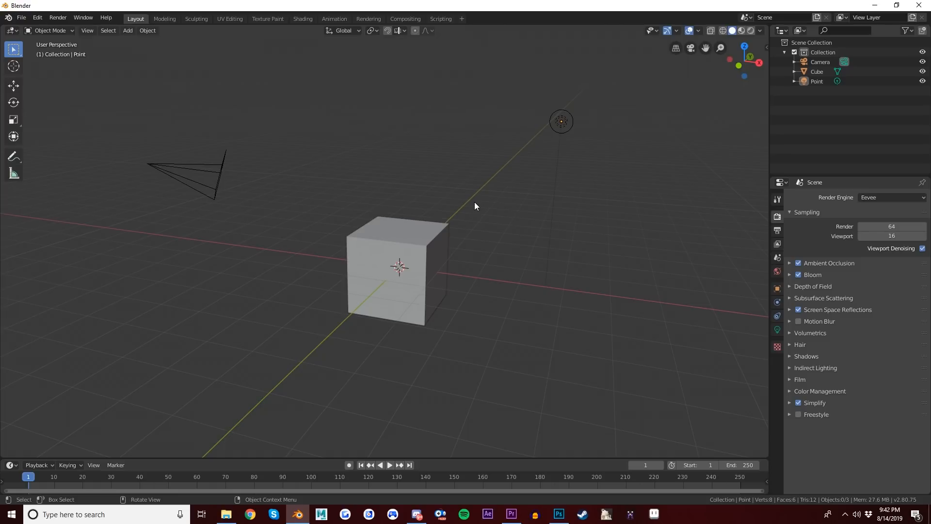
mouse_move(451, 199)
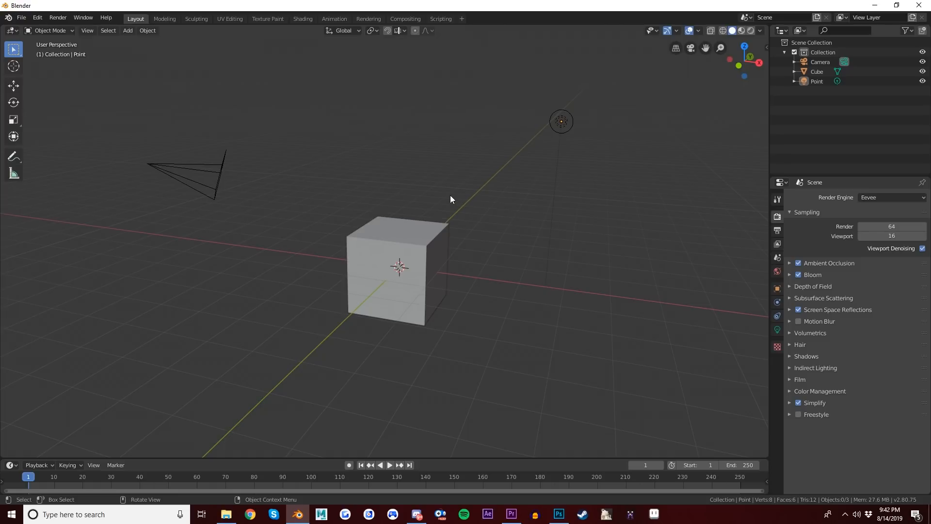
mouse_move(223, 174)
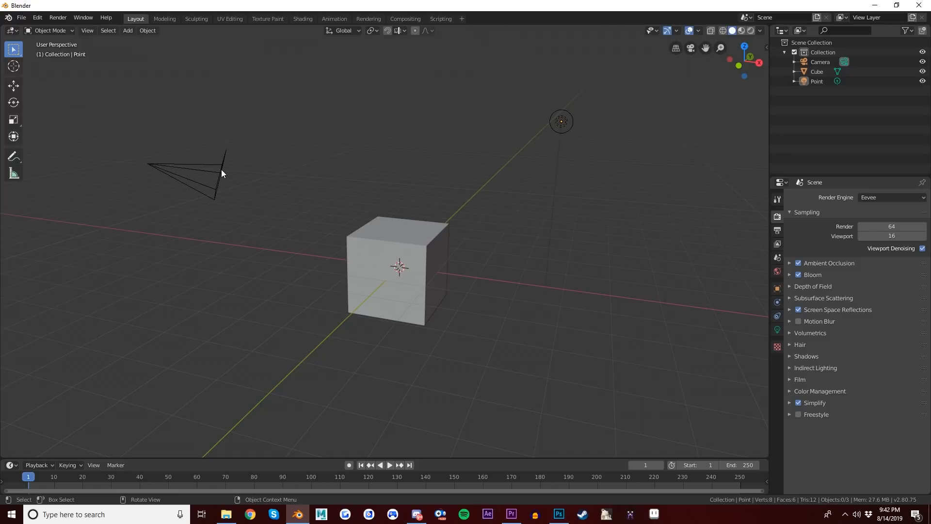
- Delete the camera and the light so only the cube remains in the scene
click(196, 173)
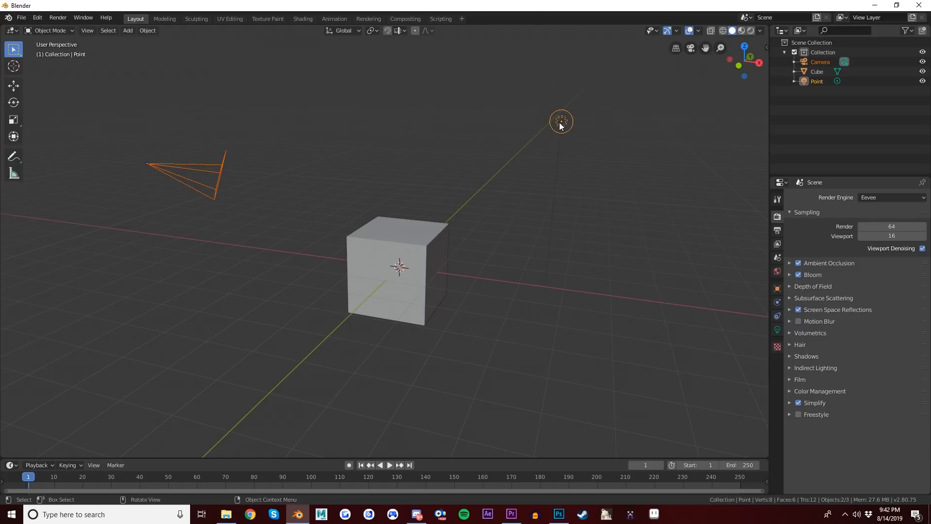
mouse_move(436, 184)
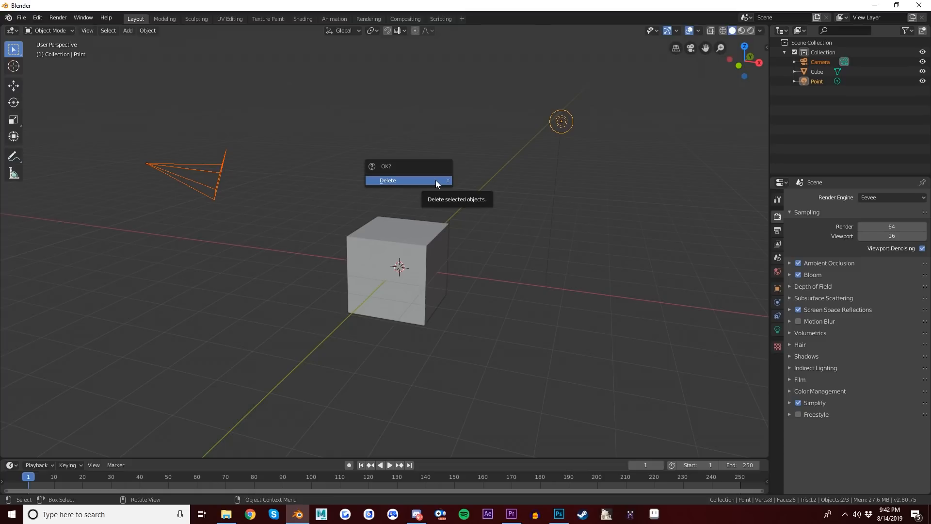
click(387, 180)
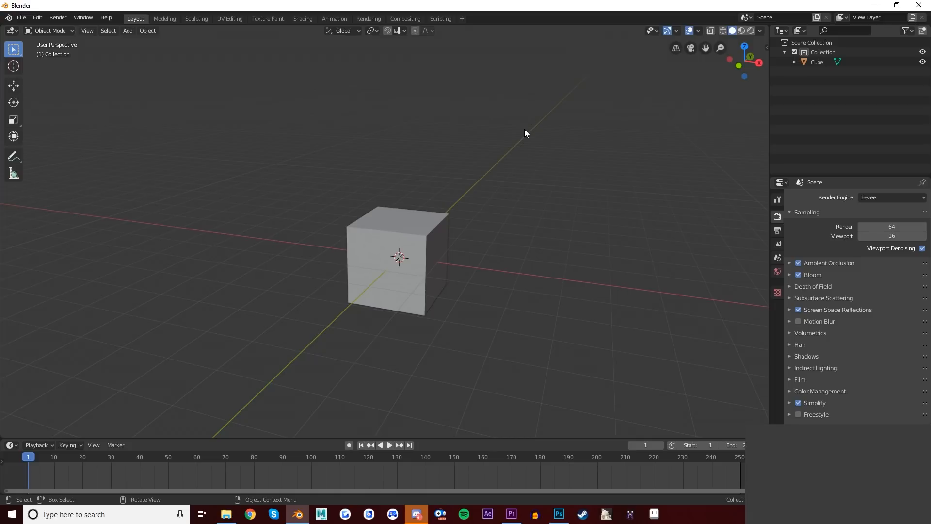
- Select the cube and briefly play the timeline, stopping back at frame 1
click(397, 258)
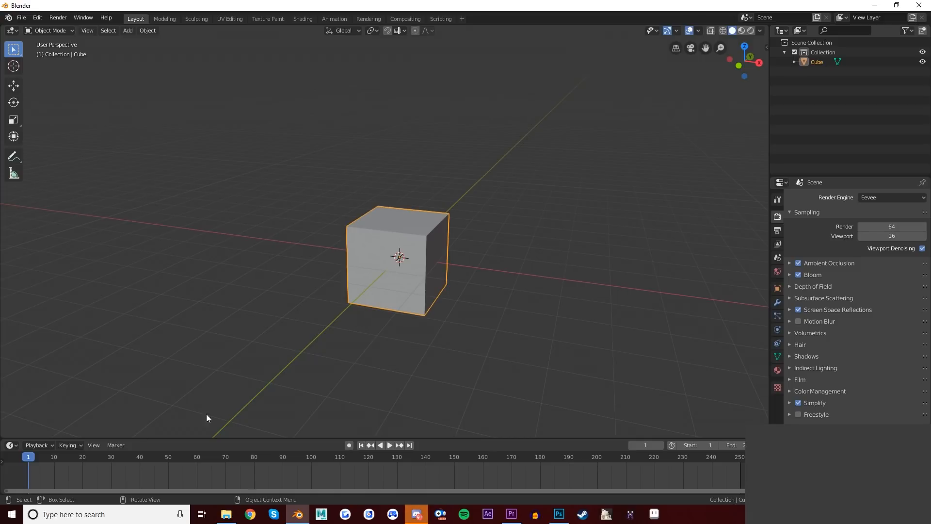
click(390, 445)
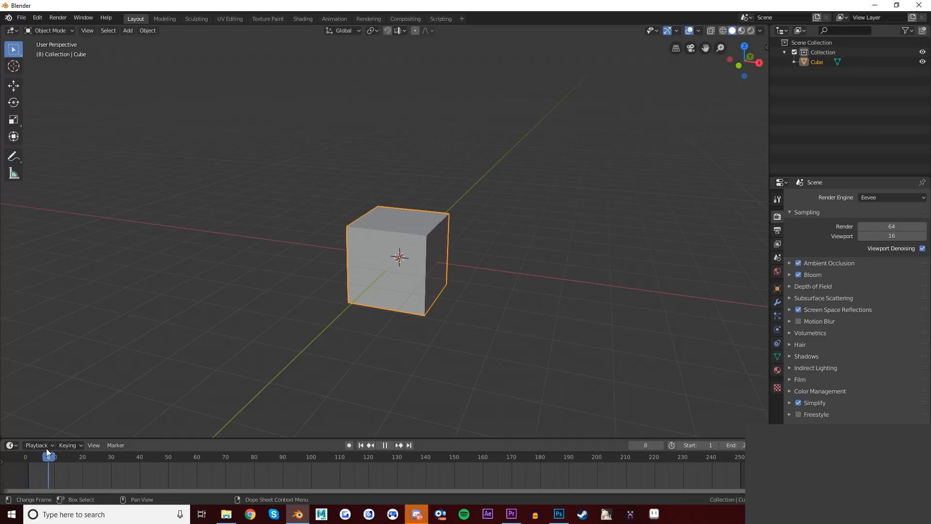
click(361, 445)
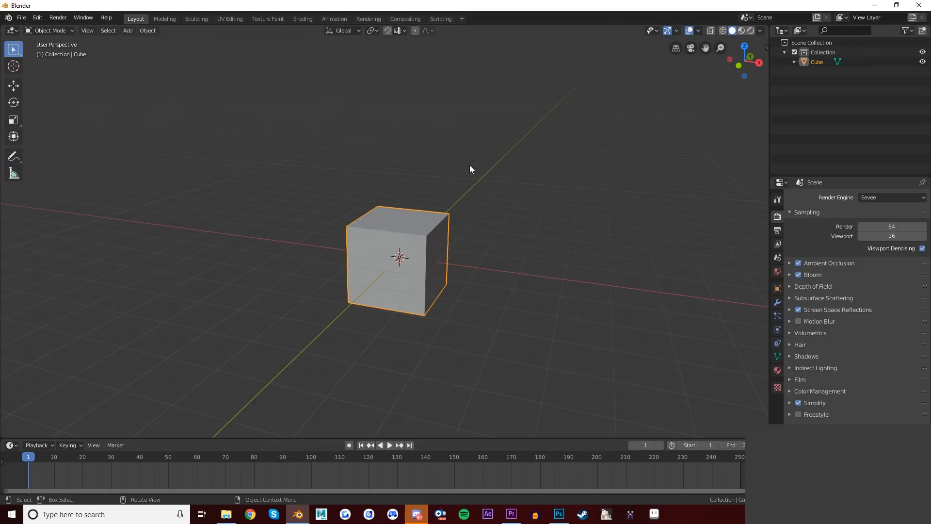
- Insert a LocRotScale keyframe on the cube at frame 1
key(i)
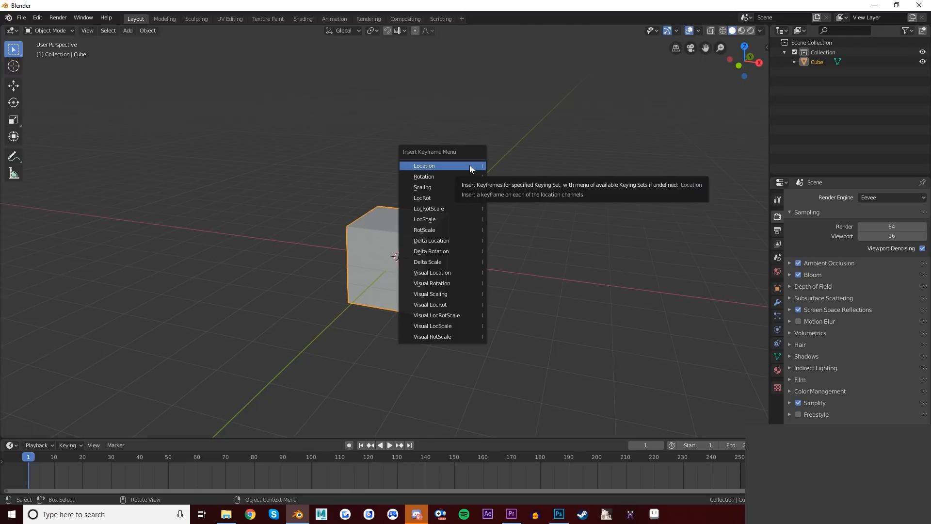
mouse_move(442, 209)
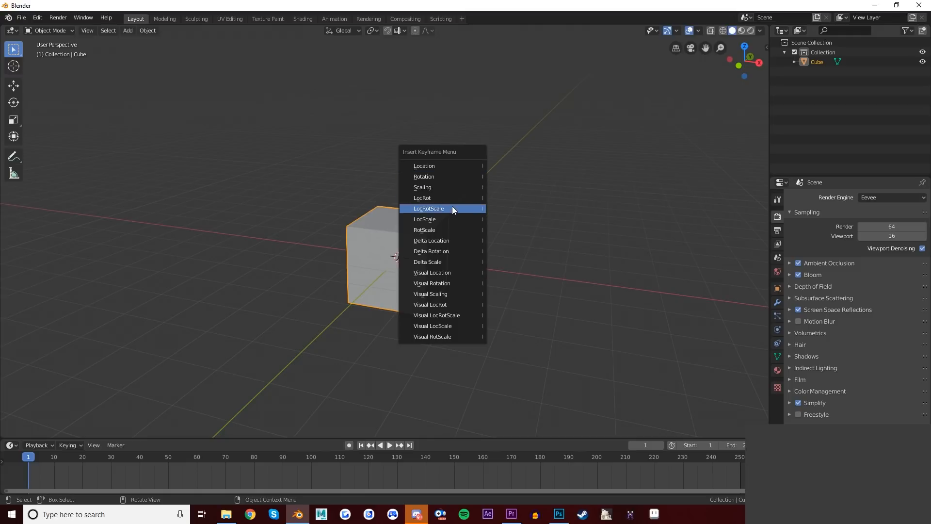
mouse_move(451, 208)
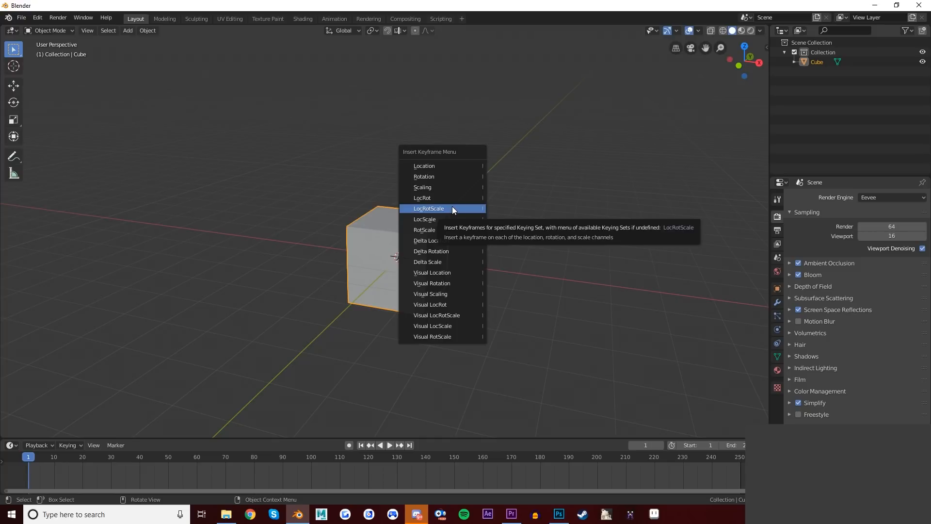
click(427, 209)
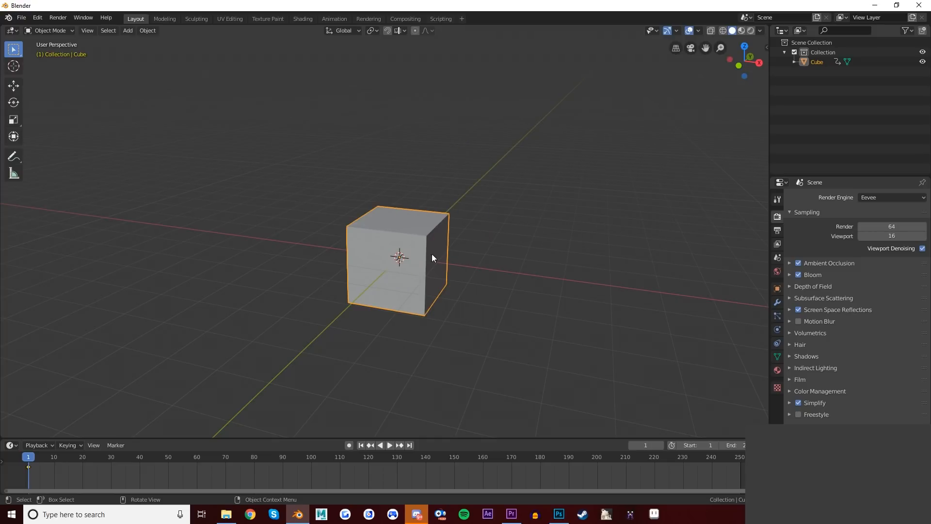
mouse_move(16, 469)
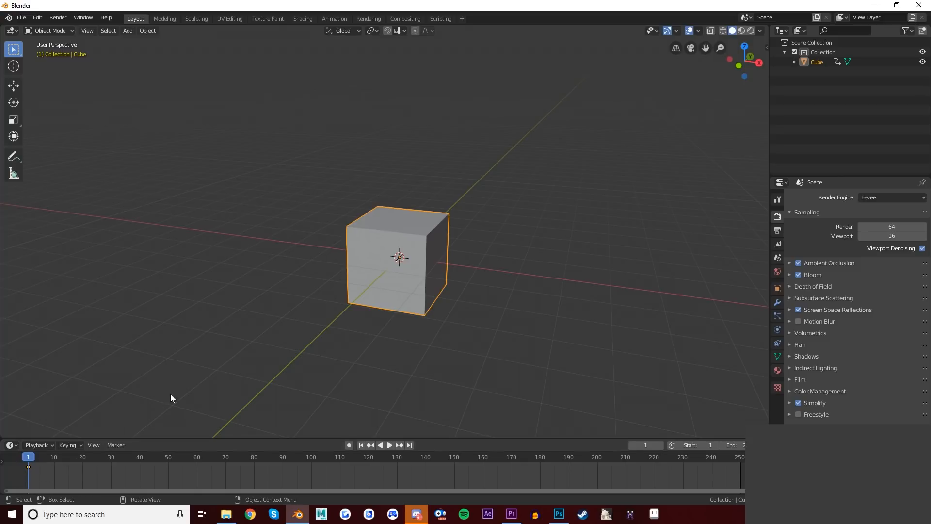
mouse_move(516, 244)
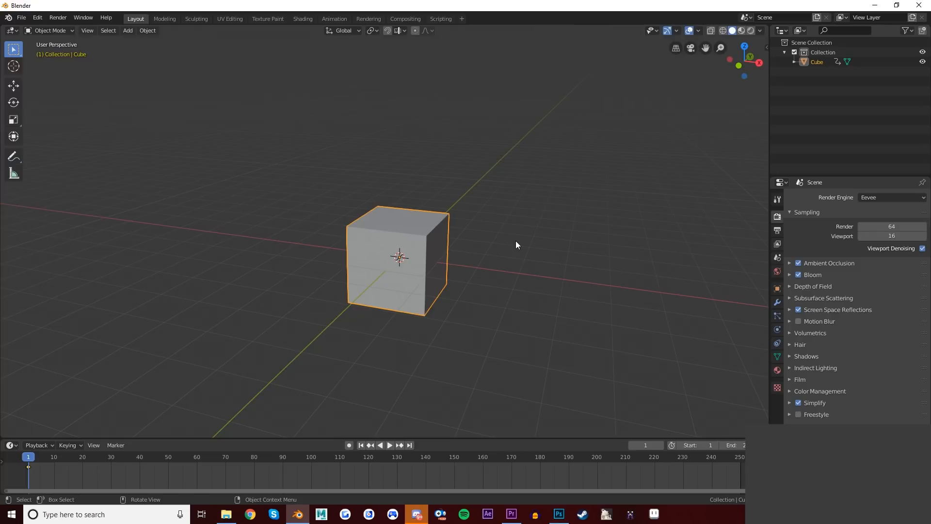
mouse_move(441, 257)
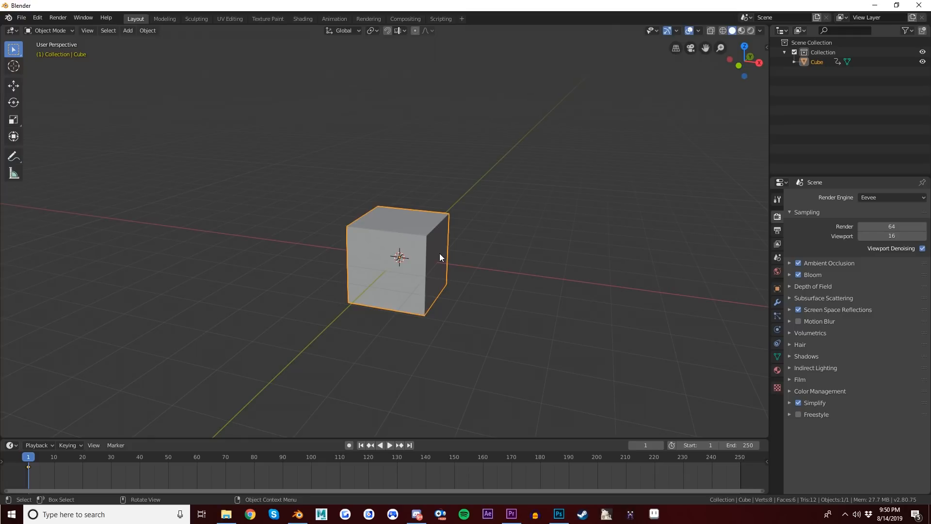
mouse_move(353, 299)
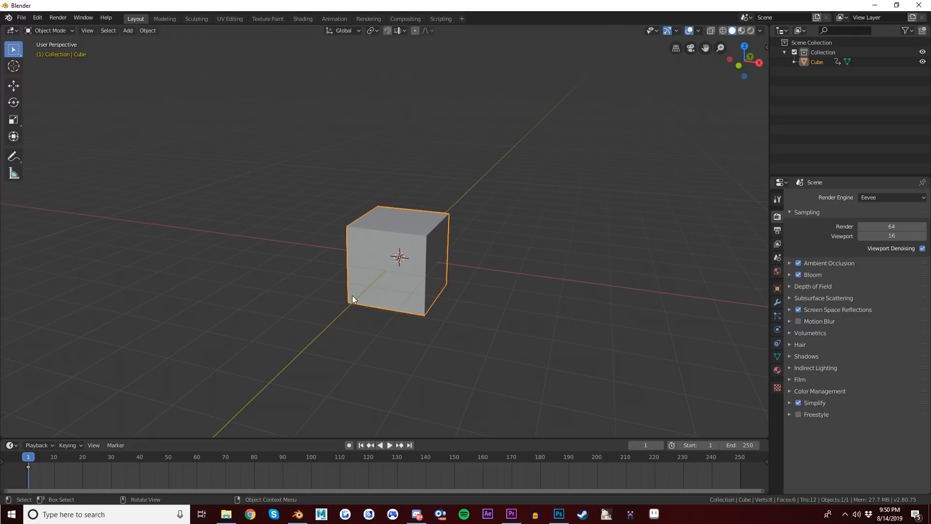
- Go to frame 10 and move the cube about 3.4 m along the X axis
click(389, 445)
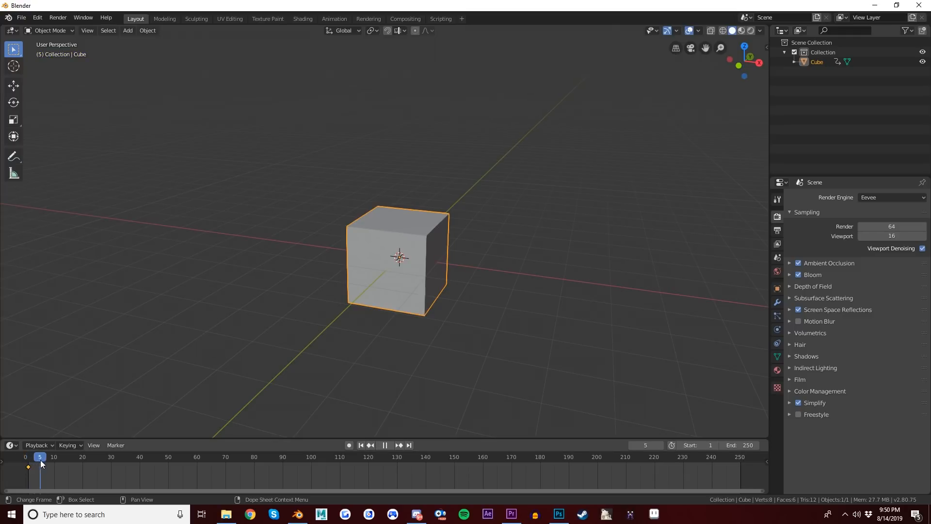
click(54, 457)
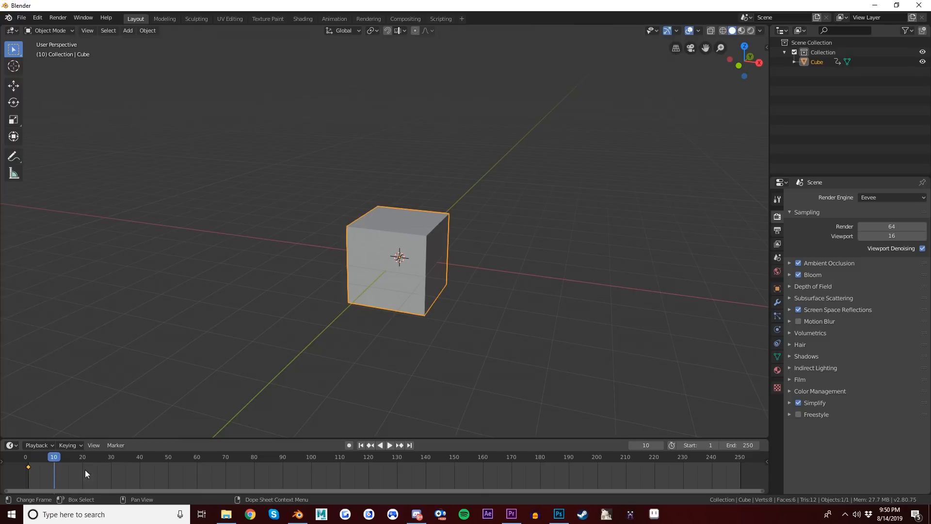
mouse_move(311, 357)
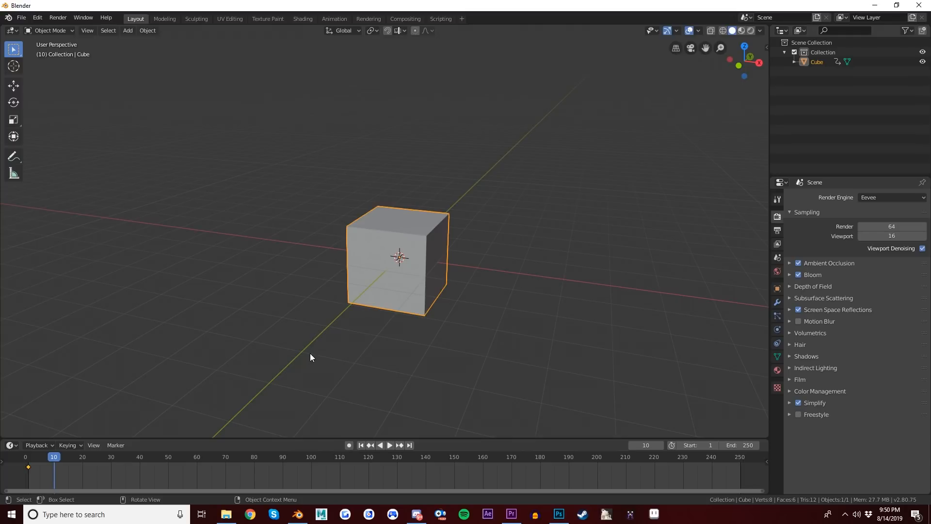
mouse_move(102, 129)
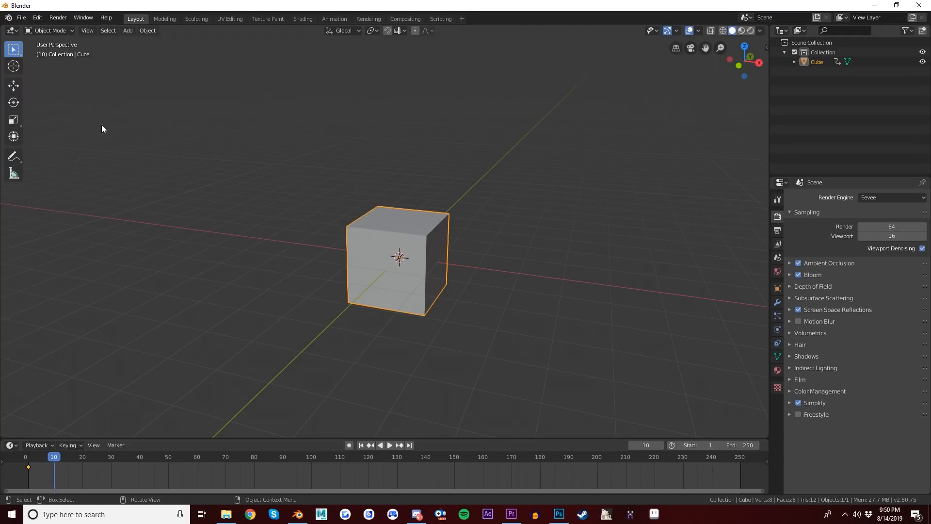
click(12, 86)
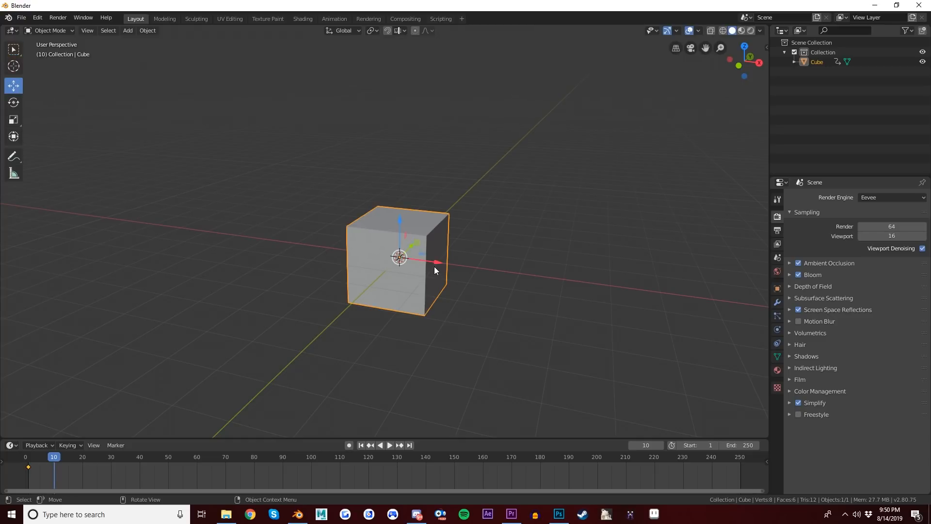
key(g)
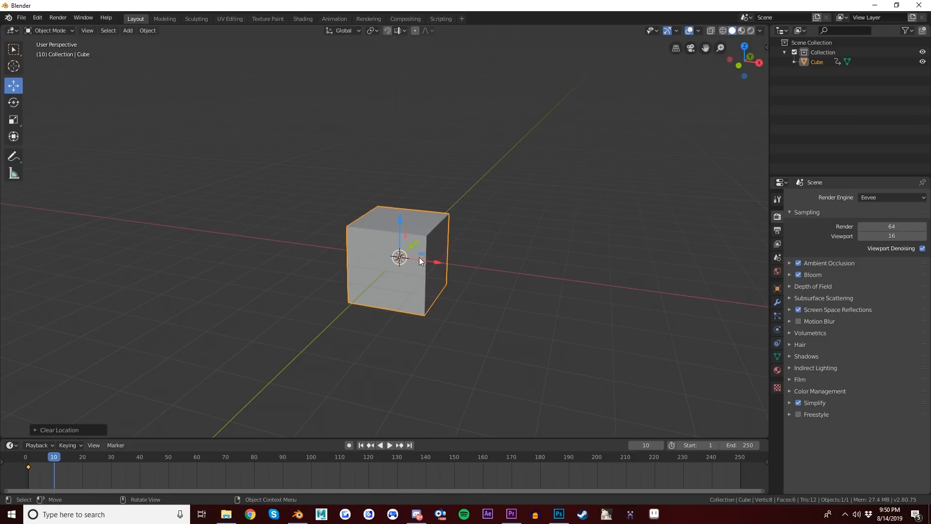
mouse_move(401, 292)
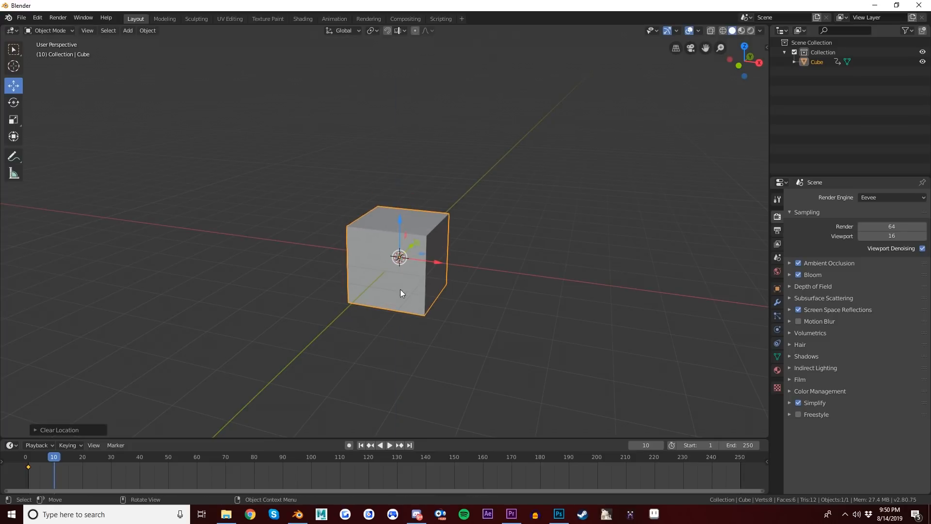
key(g)
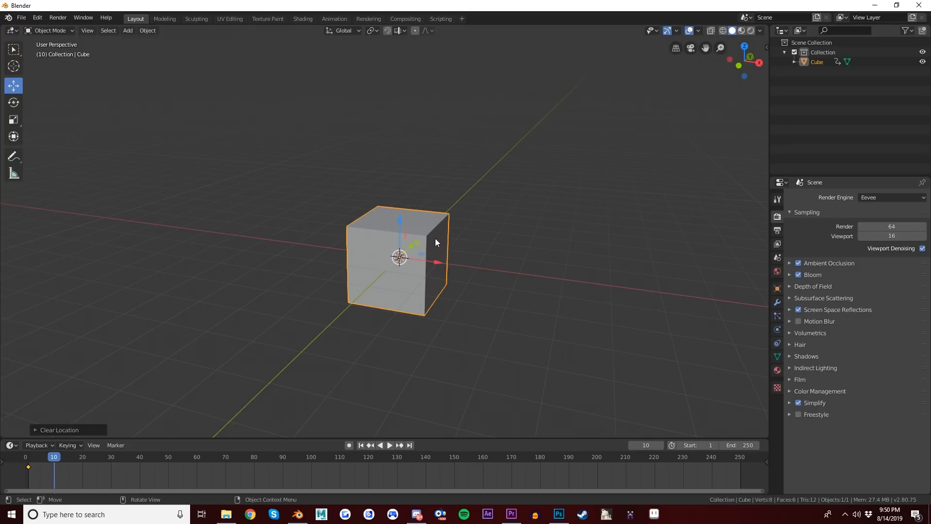
mouse_move(436, 263)
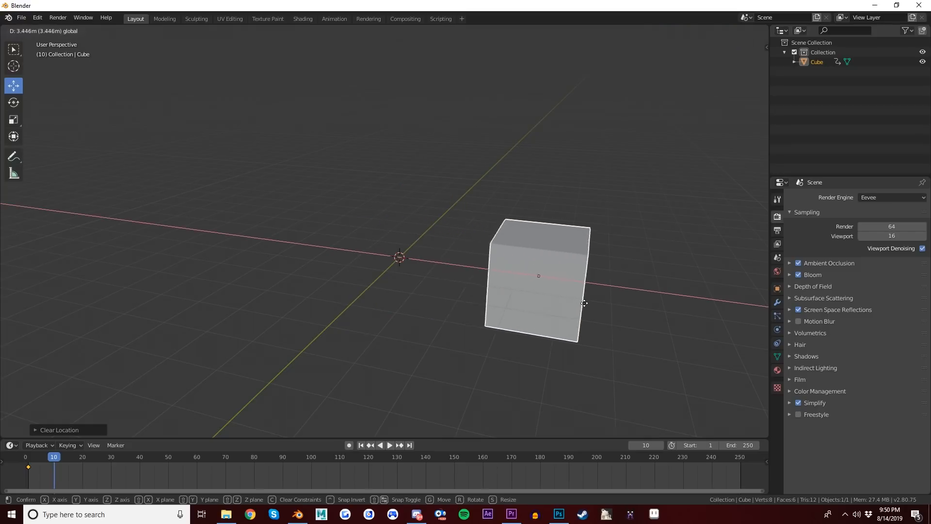
- Confirm the cube's new X position and insert a LocRotScale keyframe at frame 10
click(585, 303)
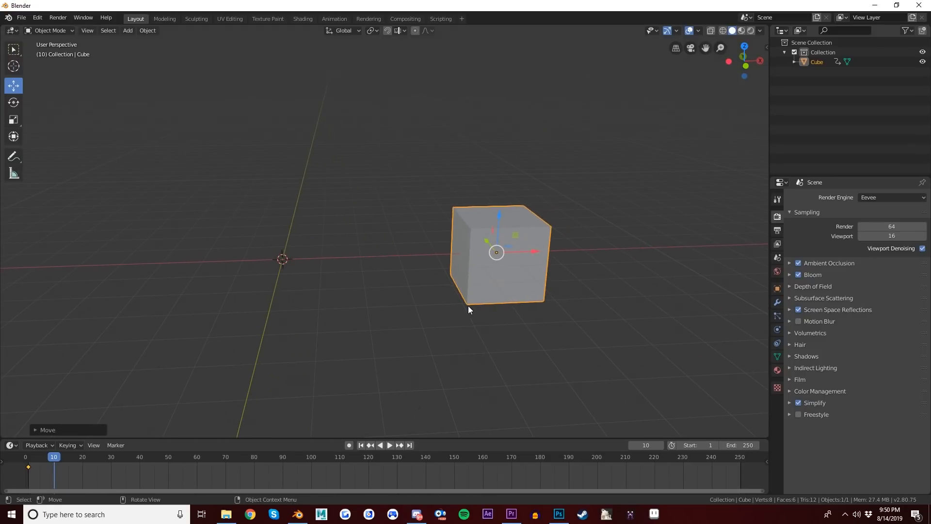
mouse_move(557, 183)
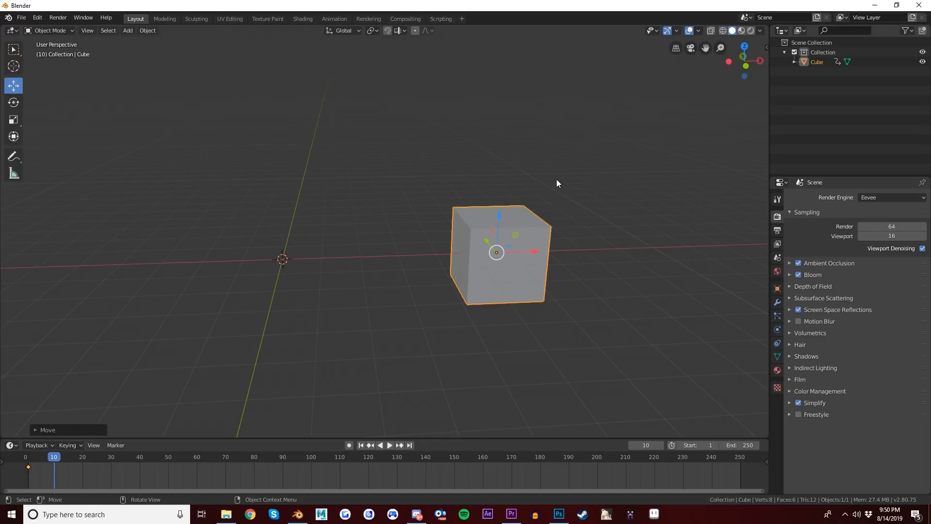
key(i)
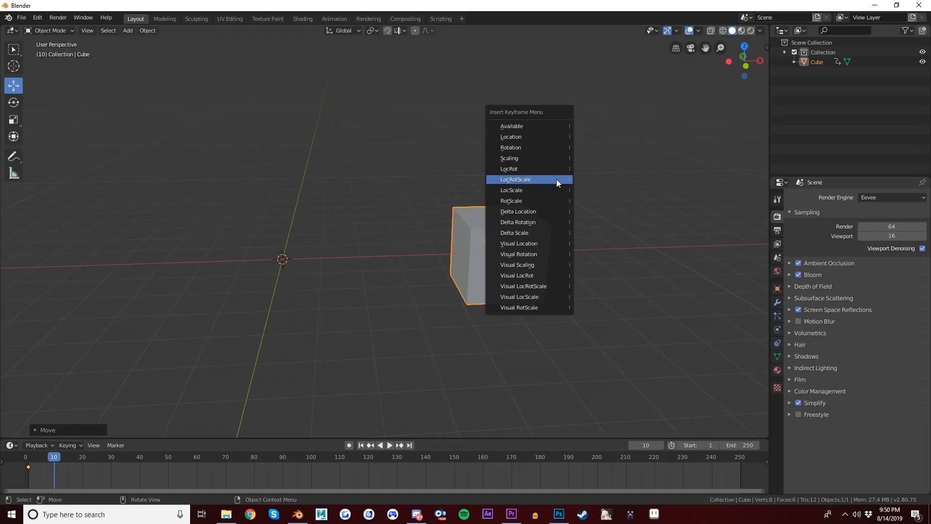
click(515, 179)
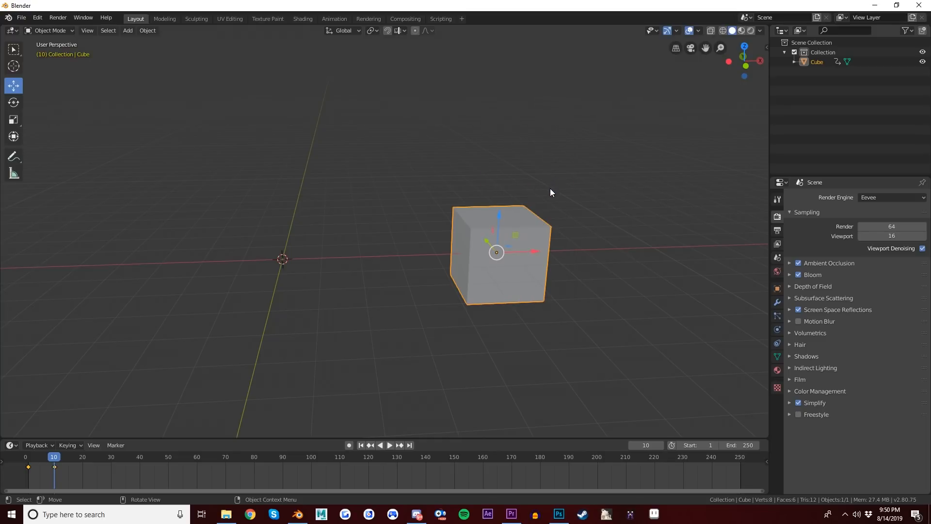
click(563, 215)
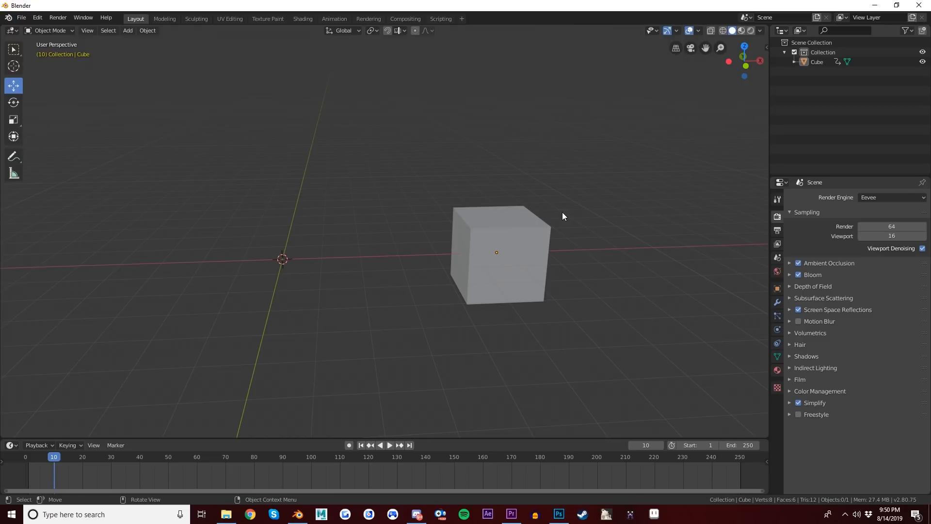
- Preview the animation from frame 1 and return the playhead to frame 1
click(896, 5)
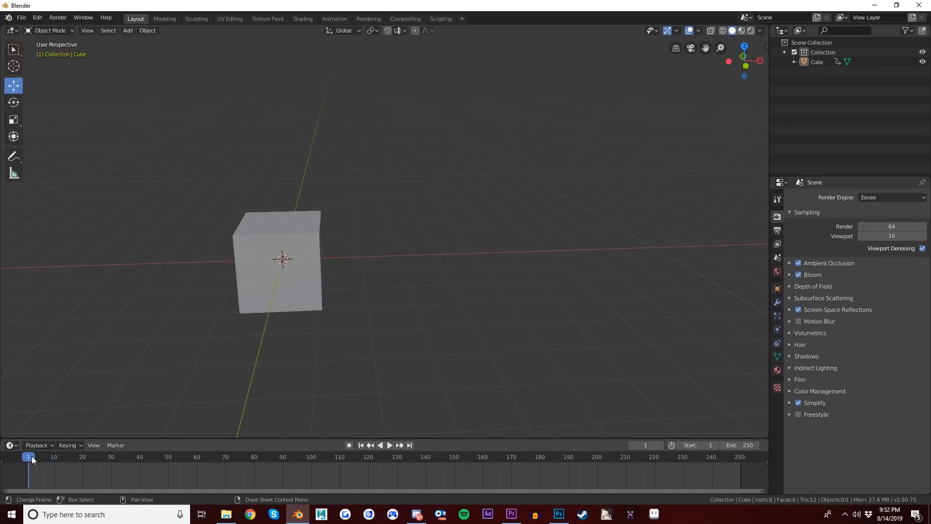
click(389, 445)
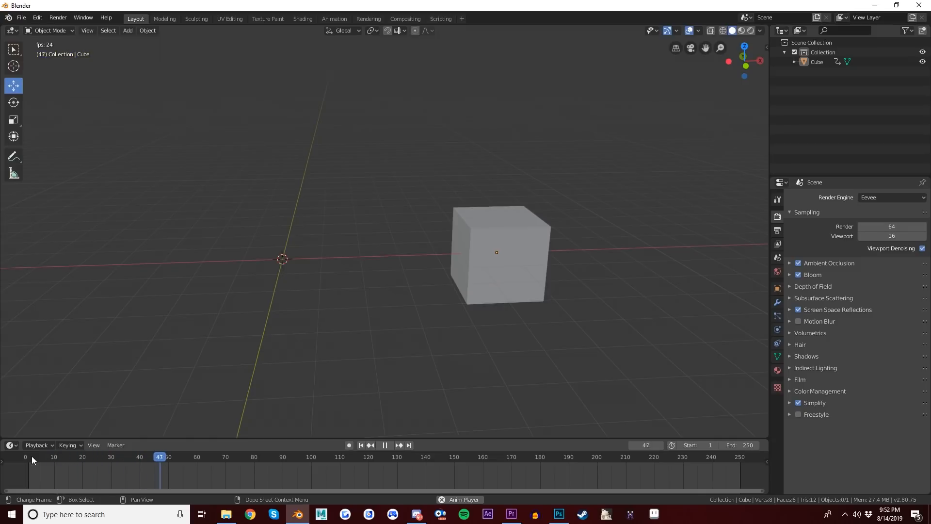
click(385, 445)
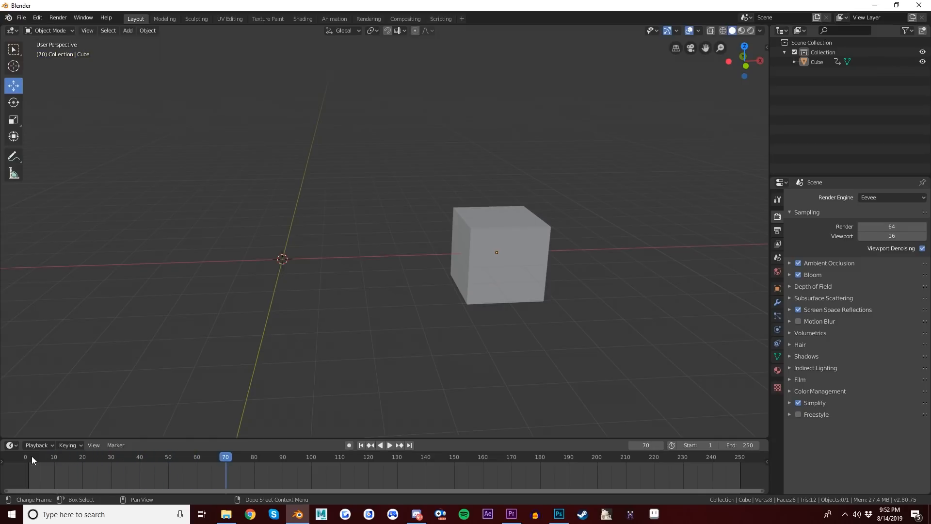
click(389, 445)
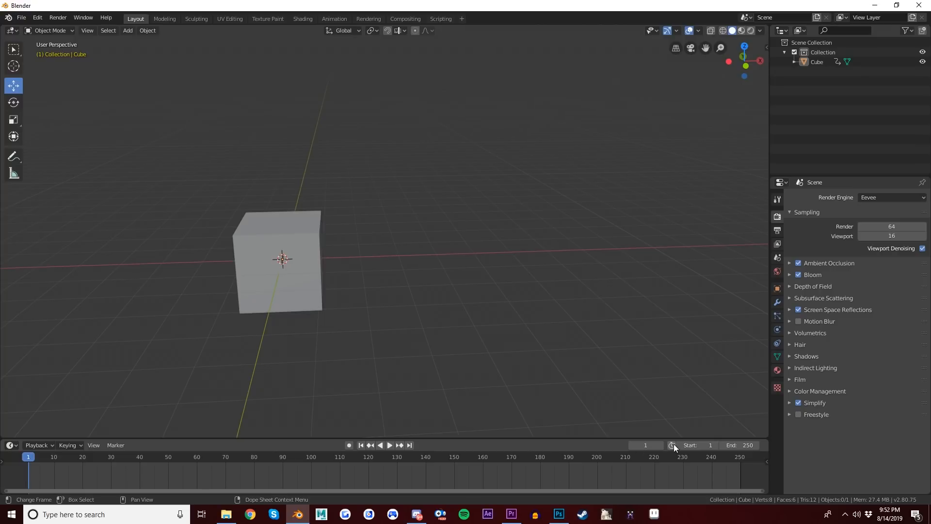
- Set the scene's end frame to 10 instead of 250
click(695, 445)
text(10)
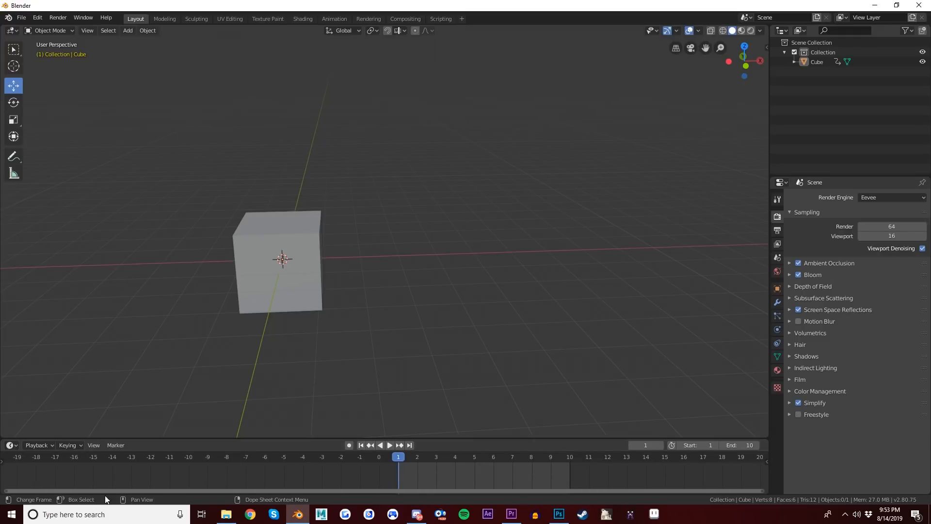
mouse_move(475, 476)
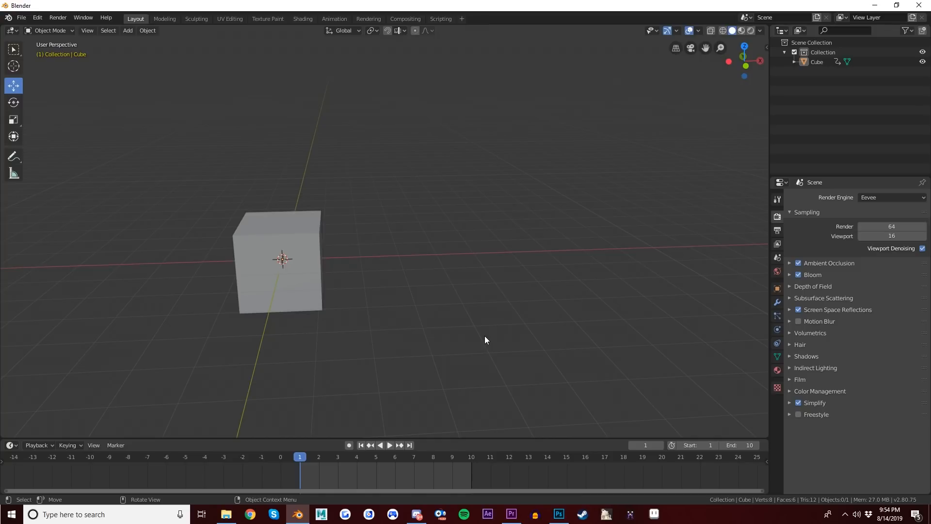
mouse_move(408, 393)
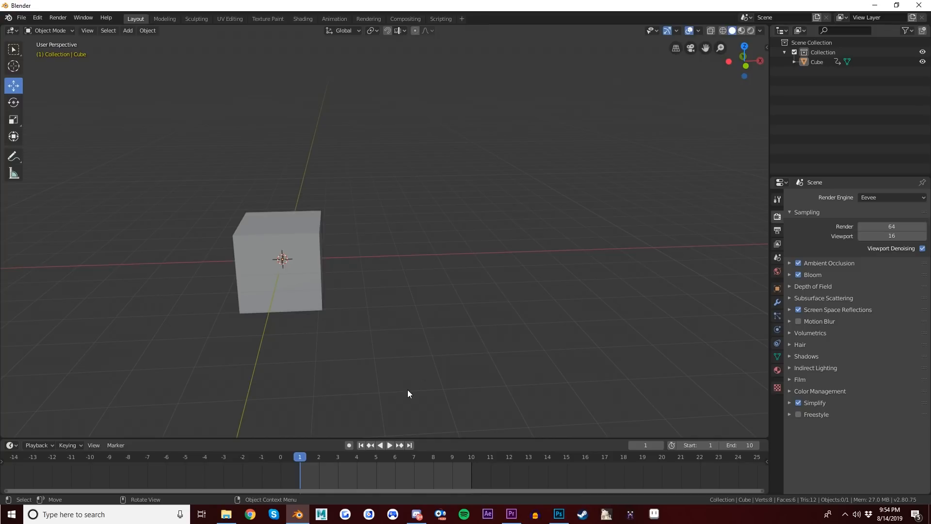
- Play and step through the 1–10 animation, jumping between the keyframes and ending at frame 1
click(376, 456)
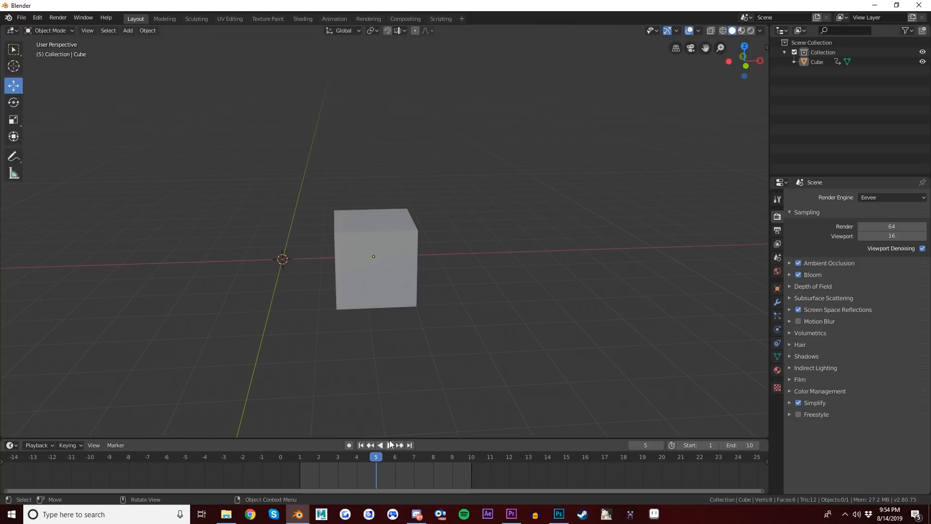
click(390, 445)
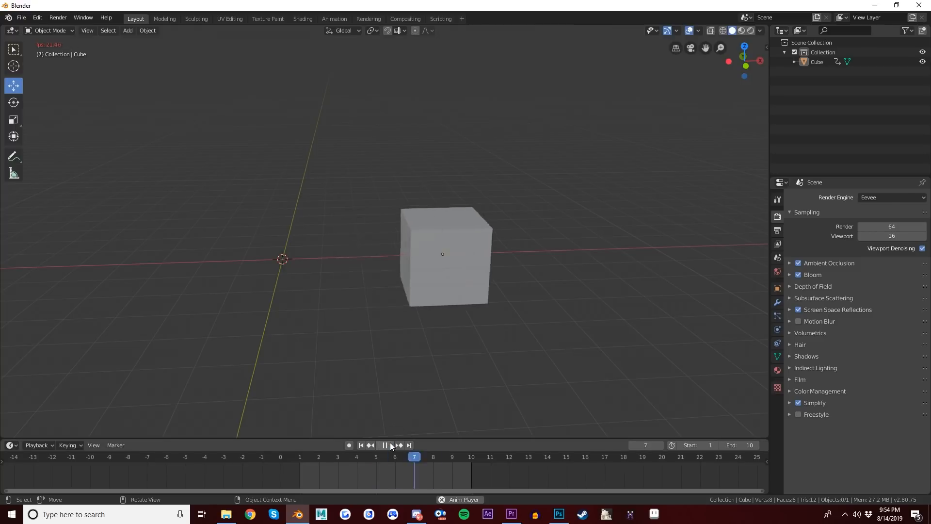
click(384, 445)
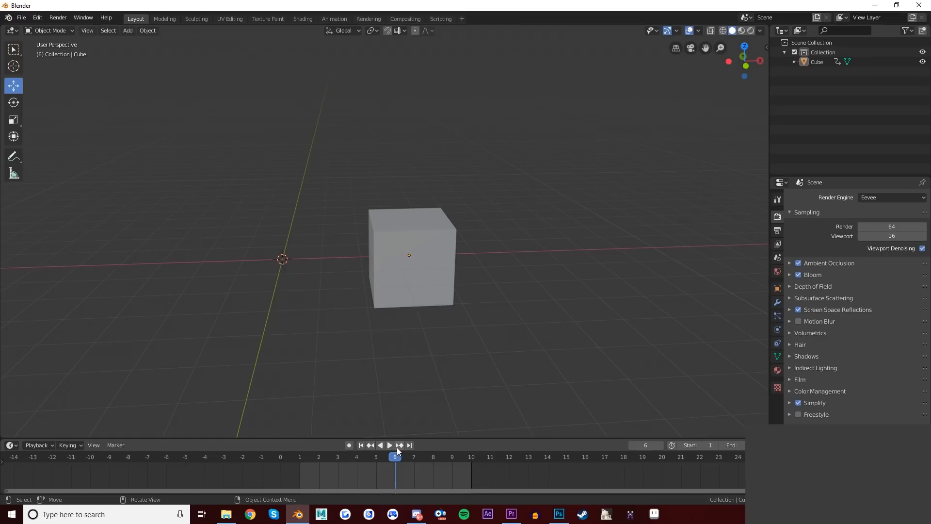
click(408, 256)
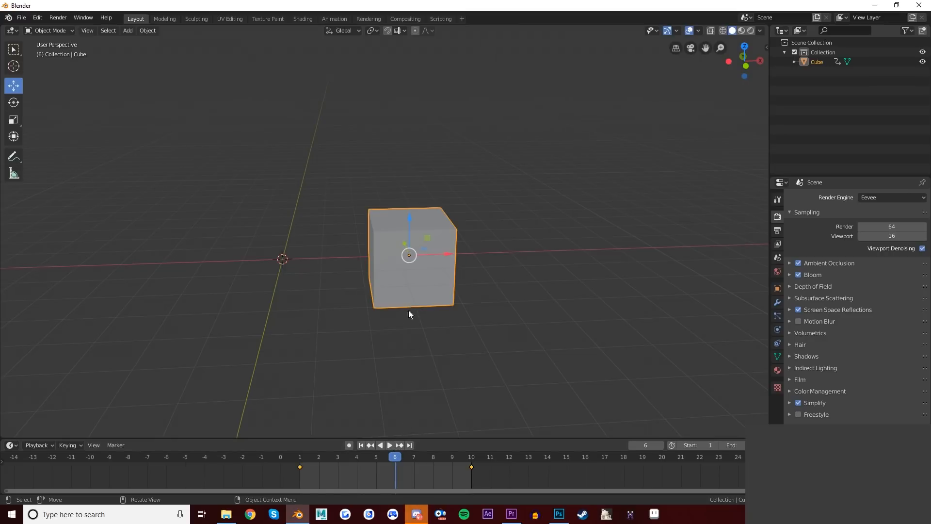
mouse_move(372, 450)
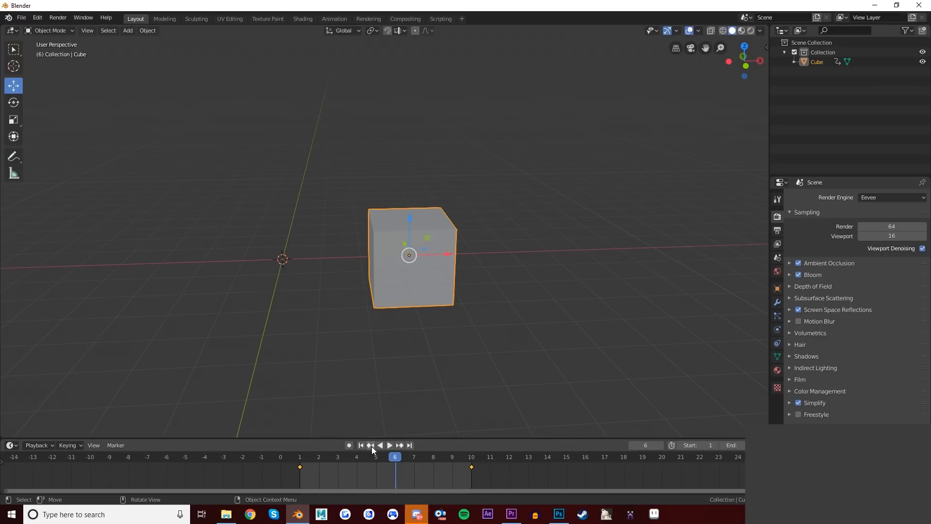
click(401, 445)
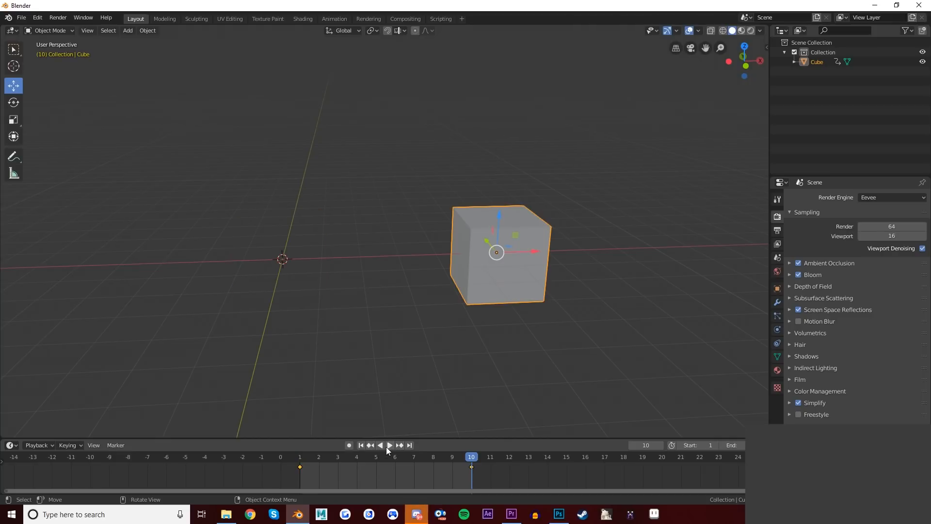
click(409, 445)
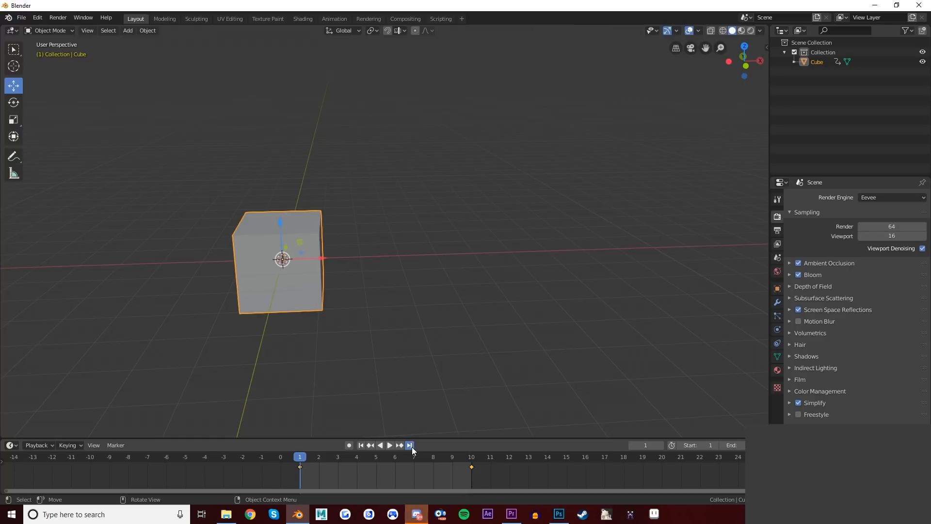